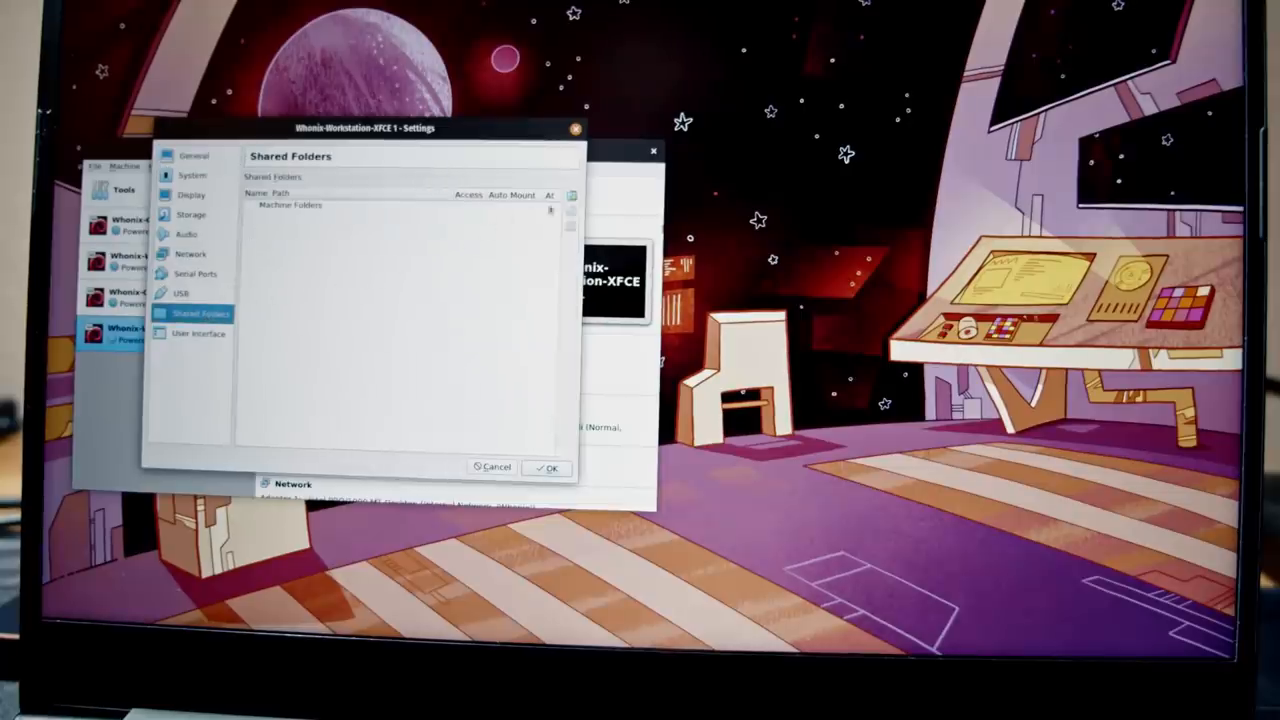
# Add WHONIX FOLDER as an auto-mounted shared folder for Whonix-Workstation-XFCE 1 and save.
pyautogui.click(549, 210)
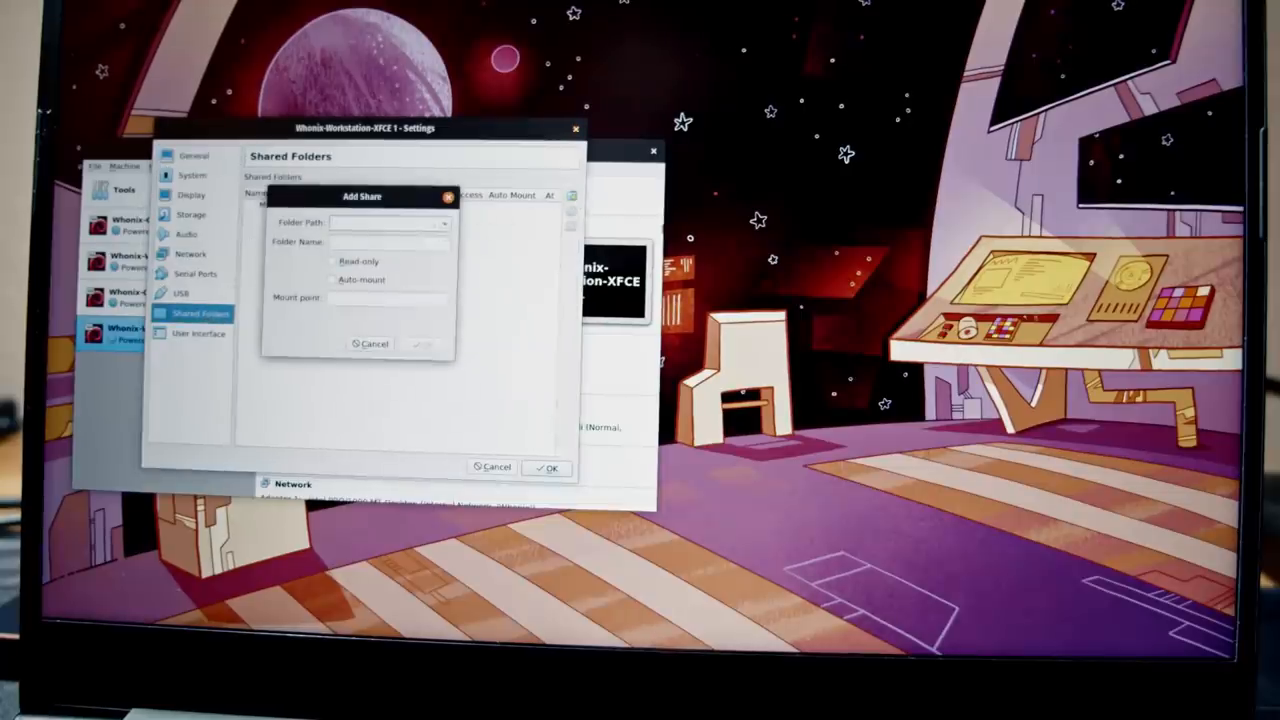
pyautogui.click(443, 222)
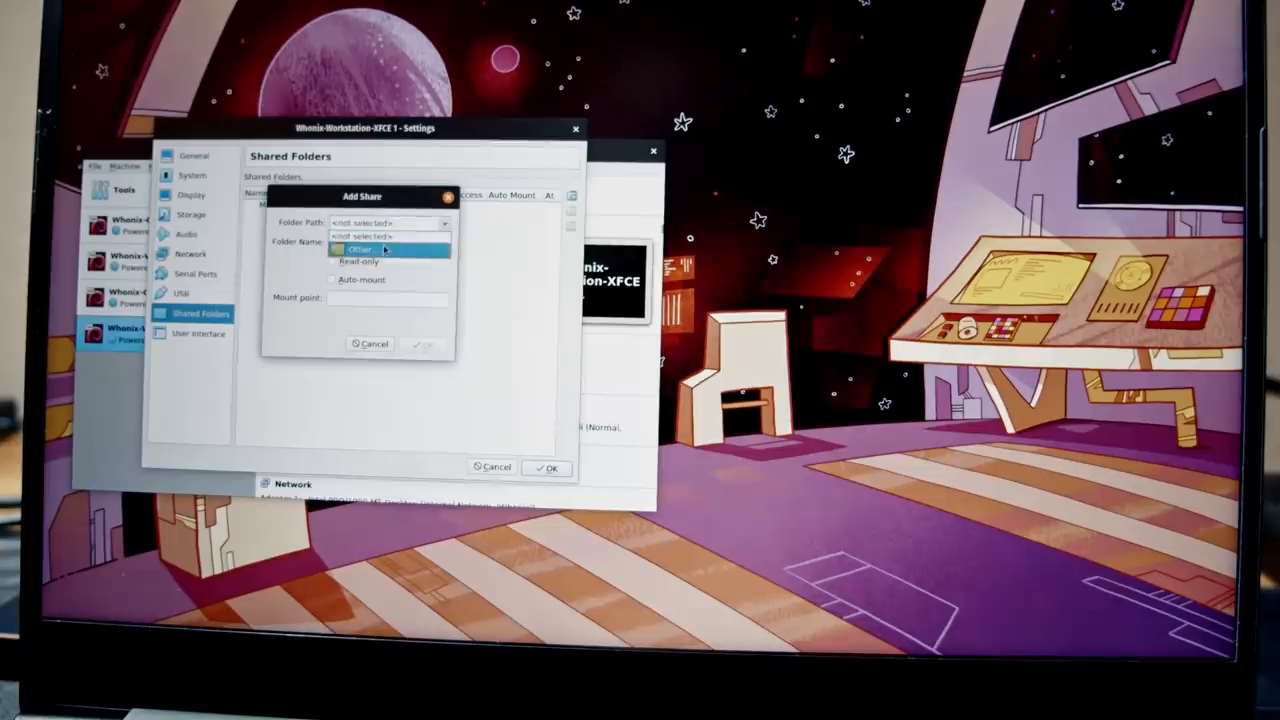
pyautogui.click(360, 249)
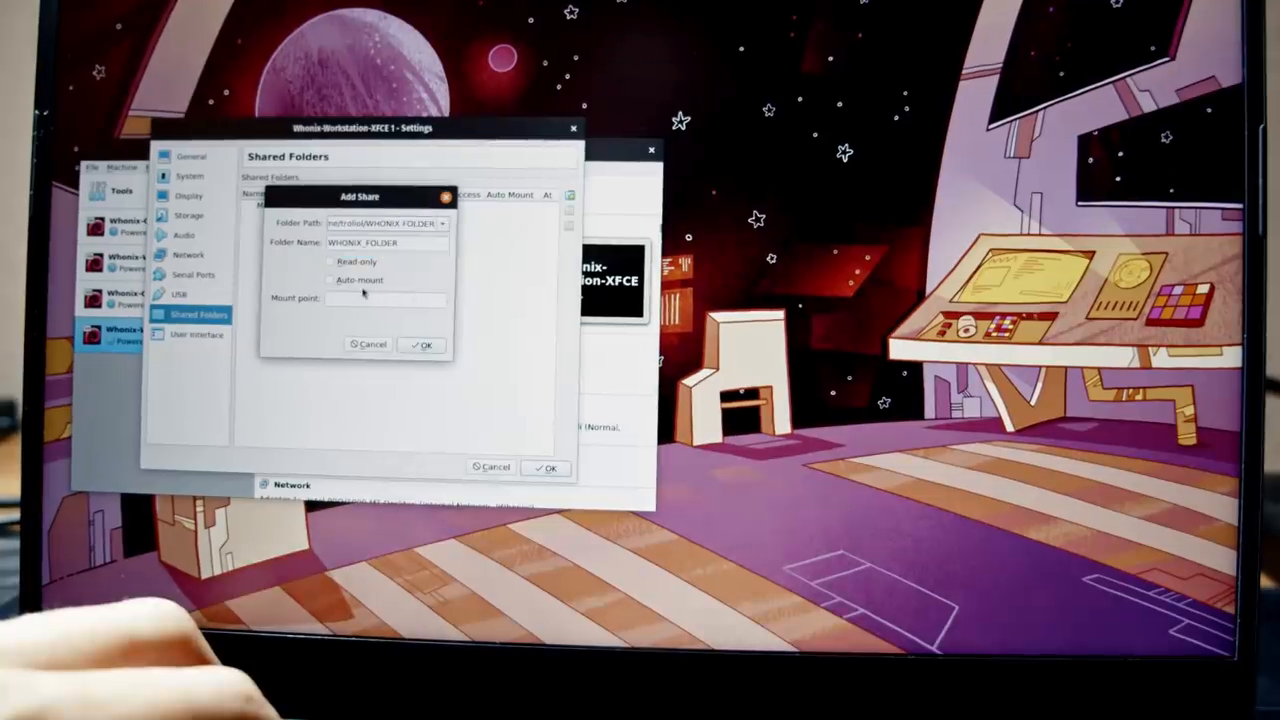
pyautogui.click(330, 280)
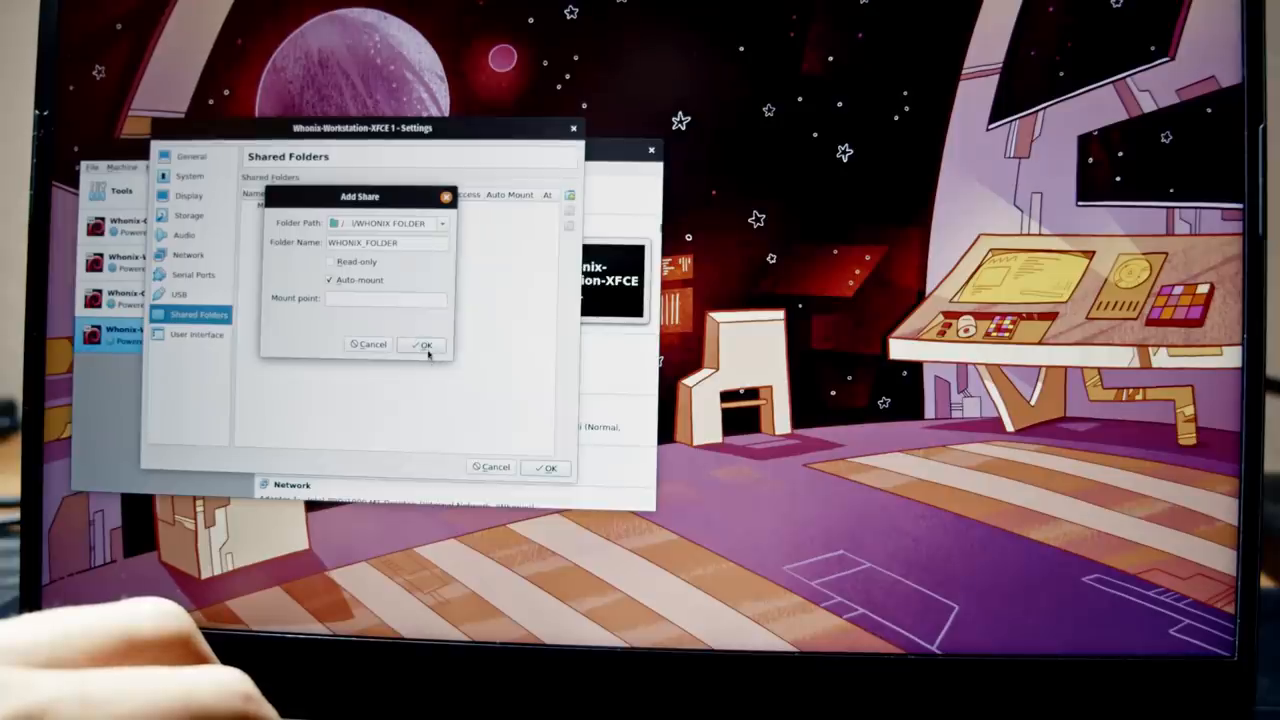
pyautogui.click(422, 344)
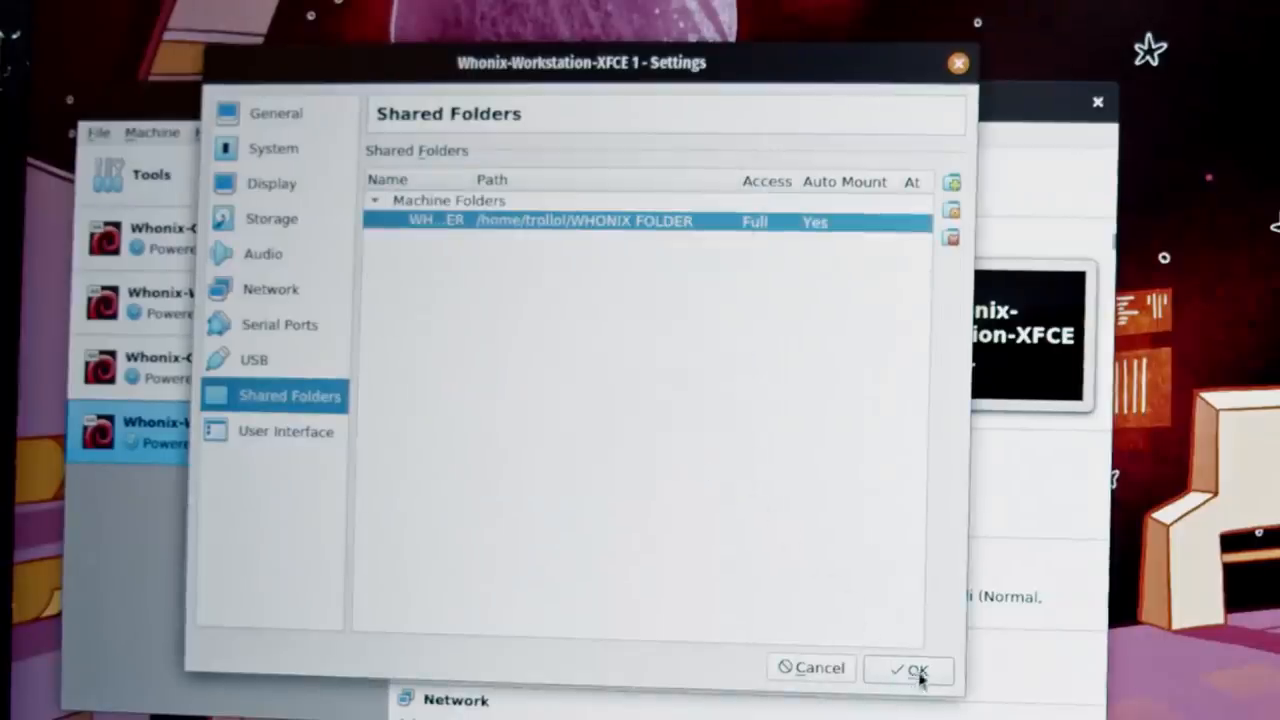
pyautogui.click(908, 668)
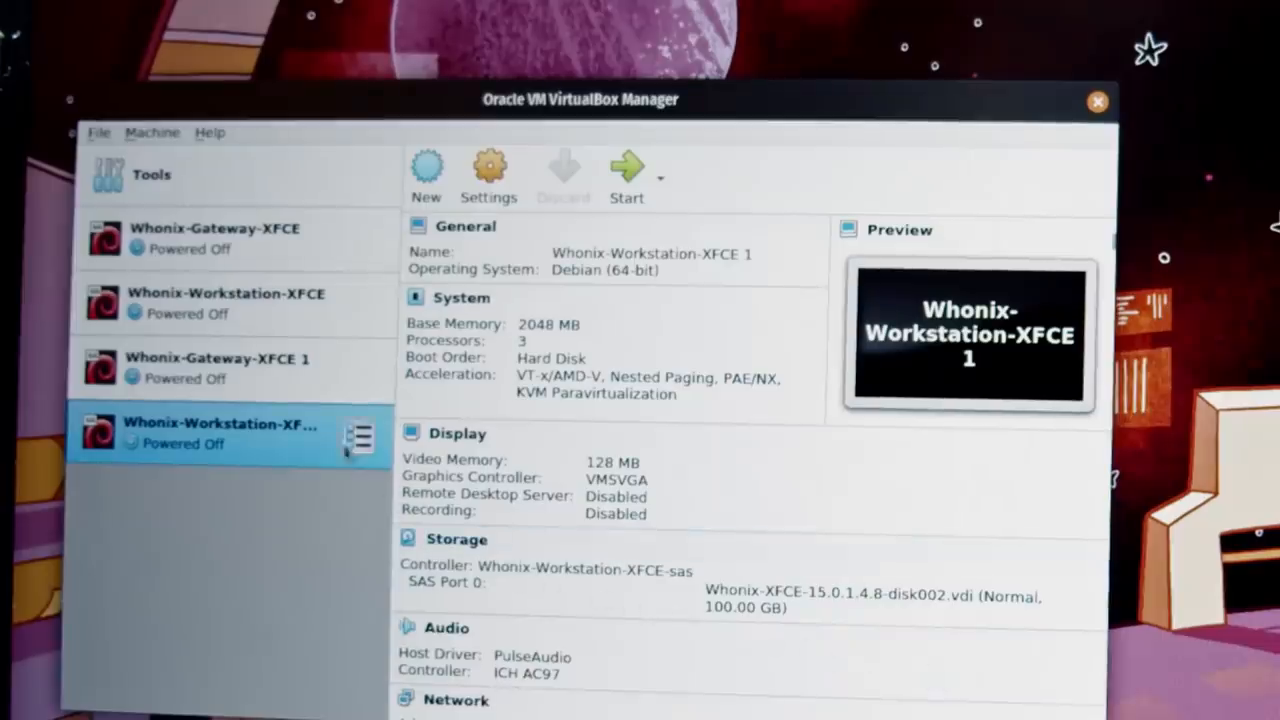
# Drag the Facebook-leaves-Europe .mp4 from the host's PATREON folder into the VM's /home/user.
pyautogui.click(217, 358)
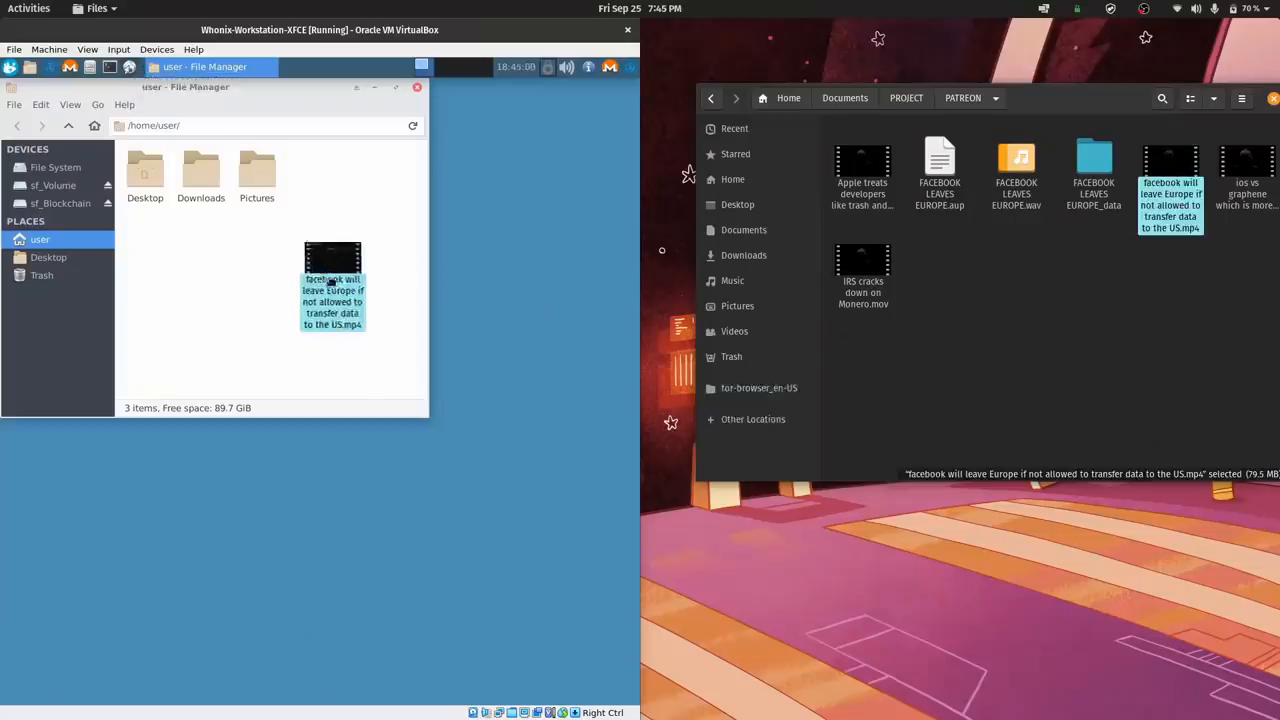
pyautogui.click(256, 170)
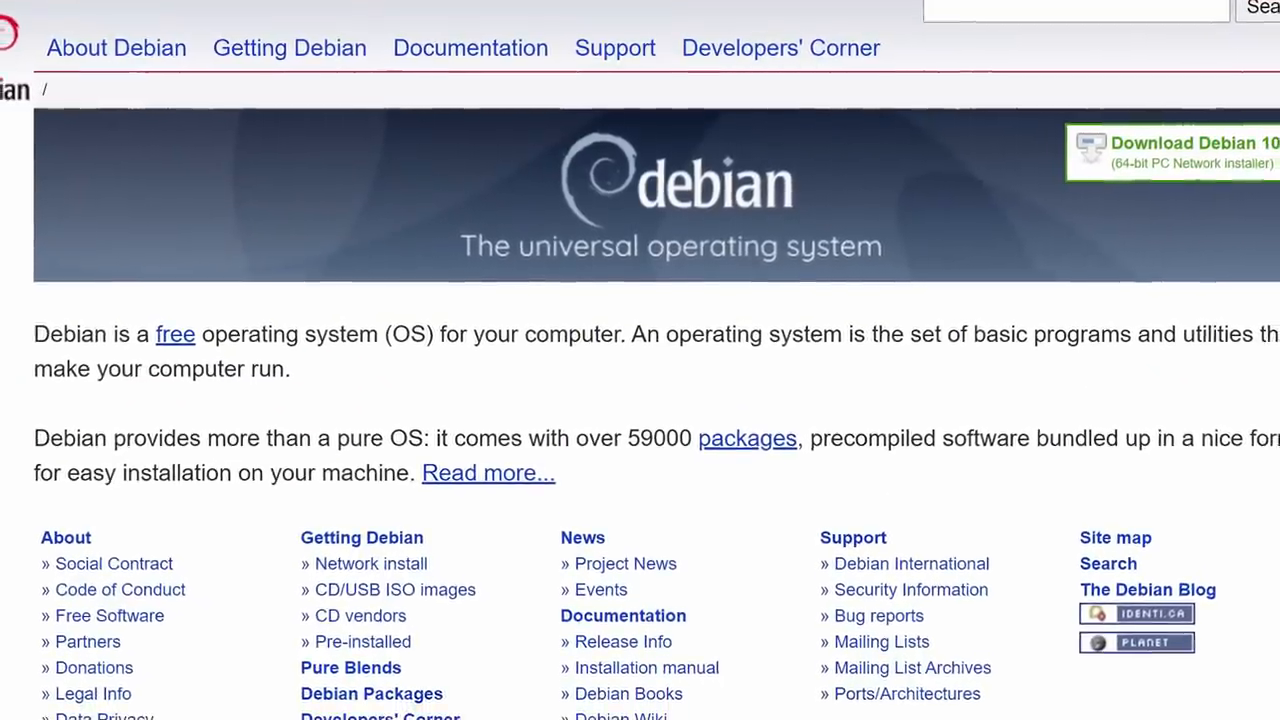
pyautogui.scroll(-3)
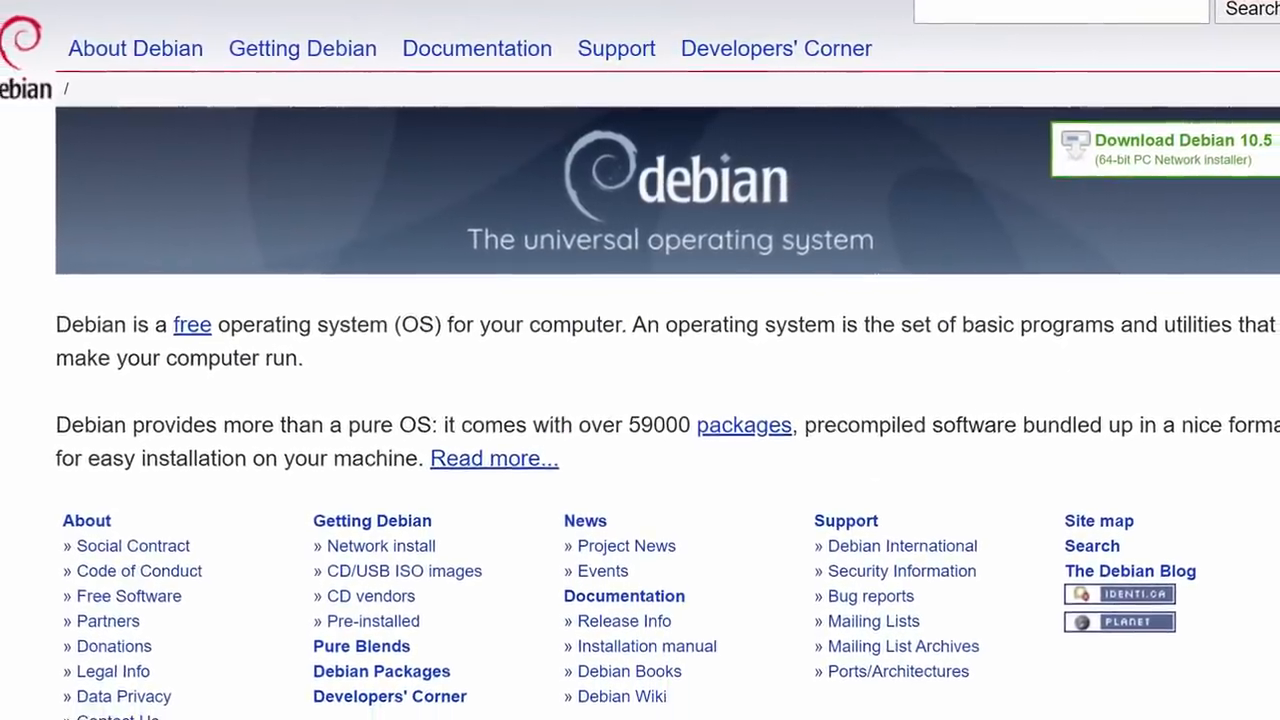
pyautogui.press('super')
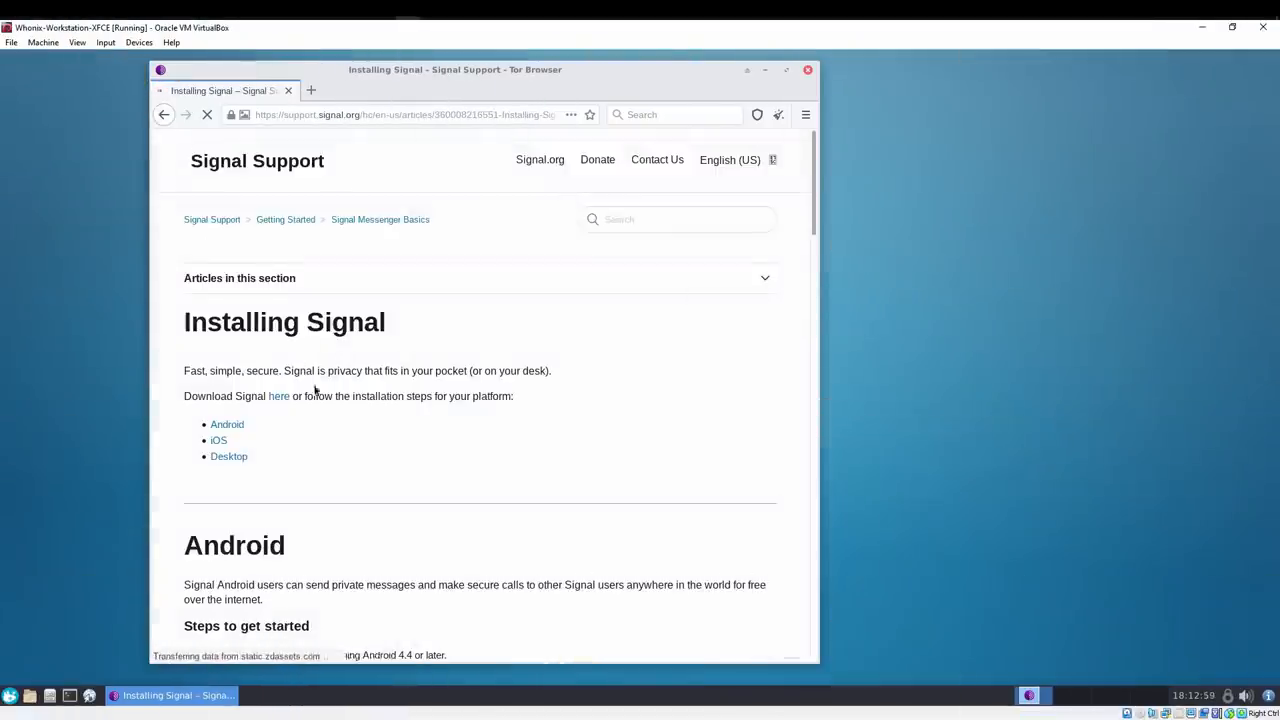
# Scroll the 'Installing Signal' article down to the Desktop installation steps.
pyautogui.scroll(-3)
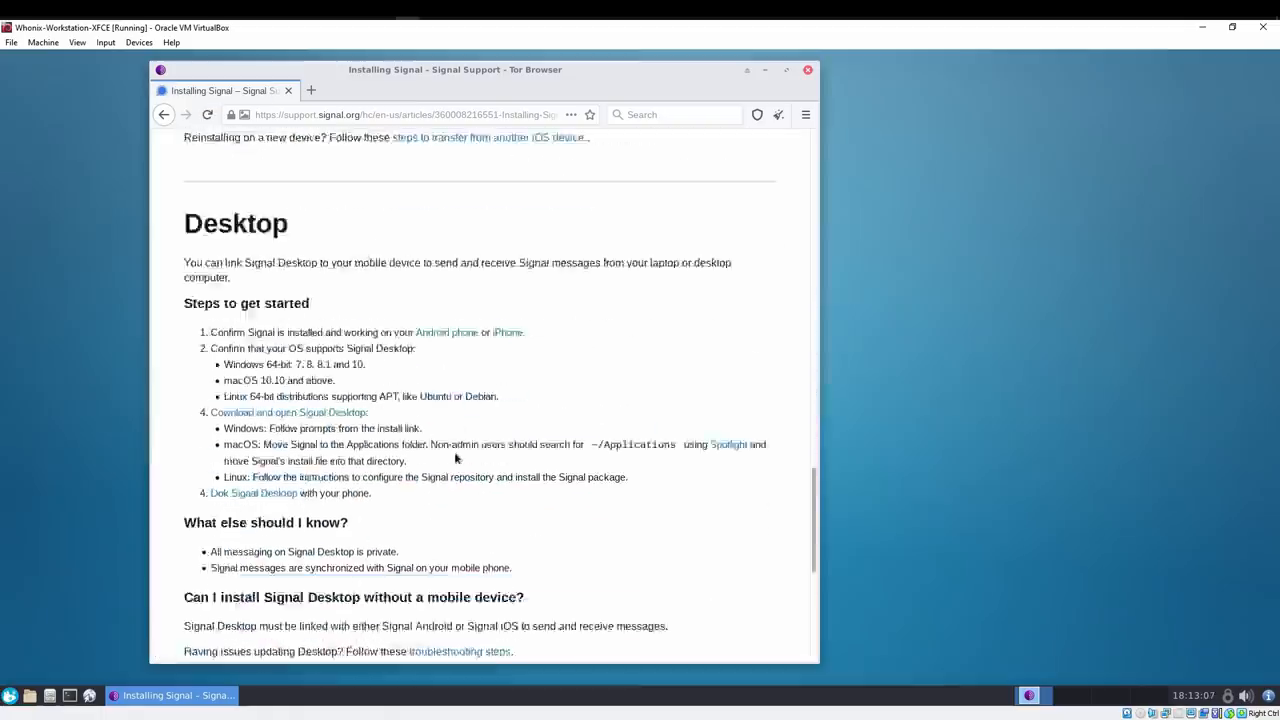
pyautogui.scroll(-3)
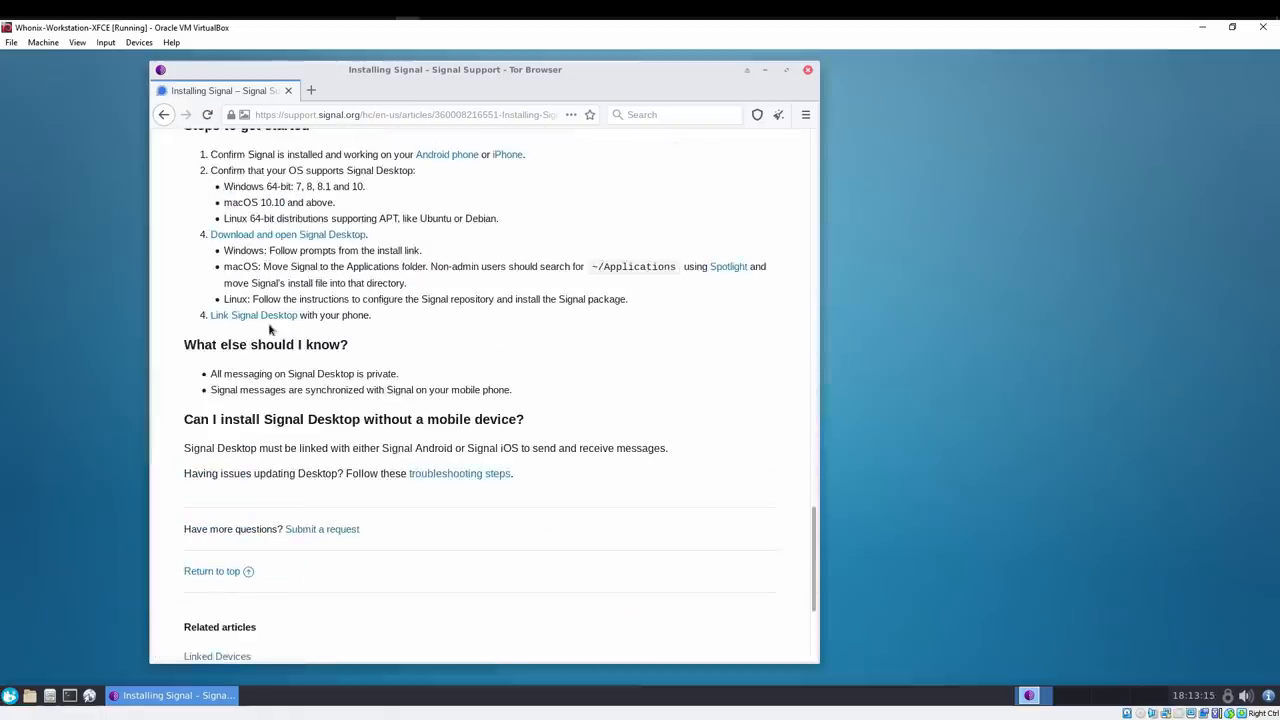